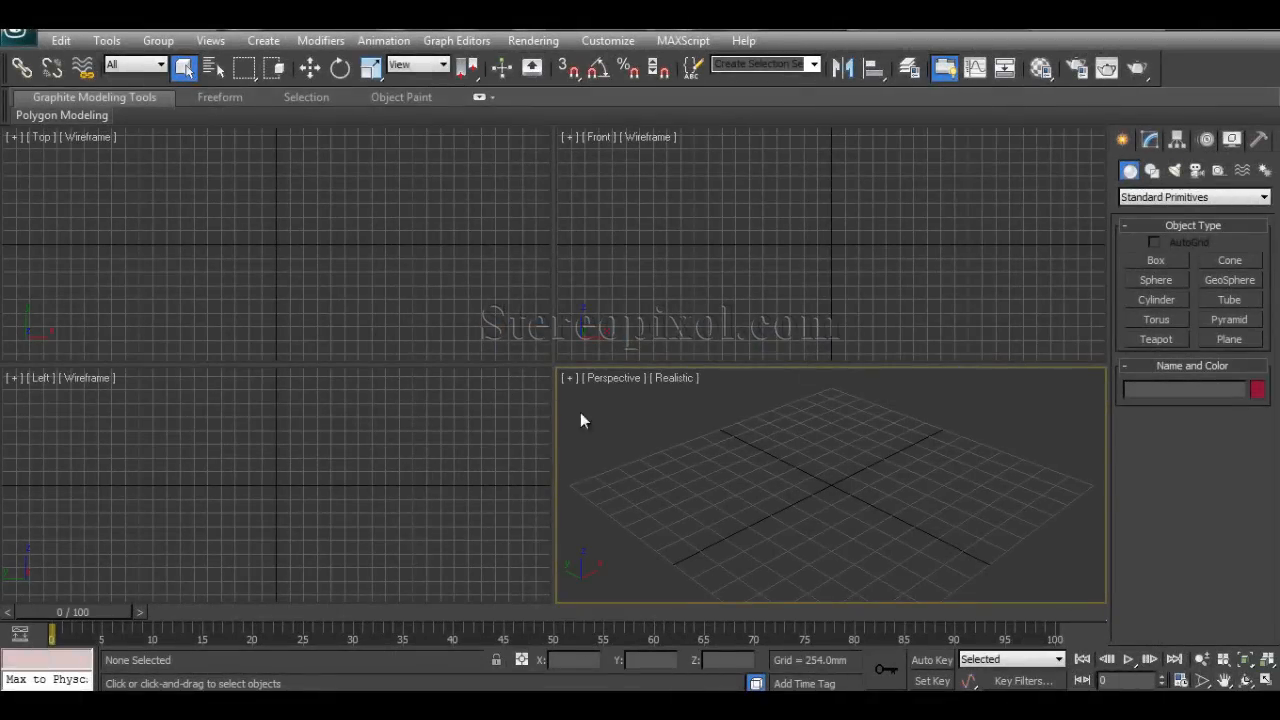
mouse_move(610, 490)
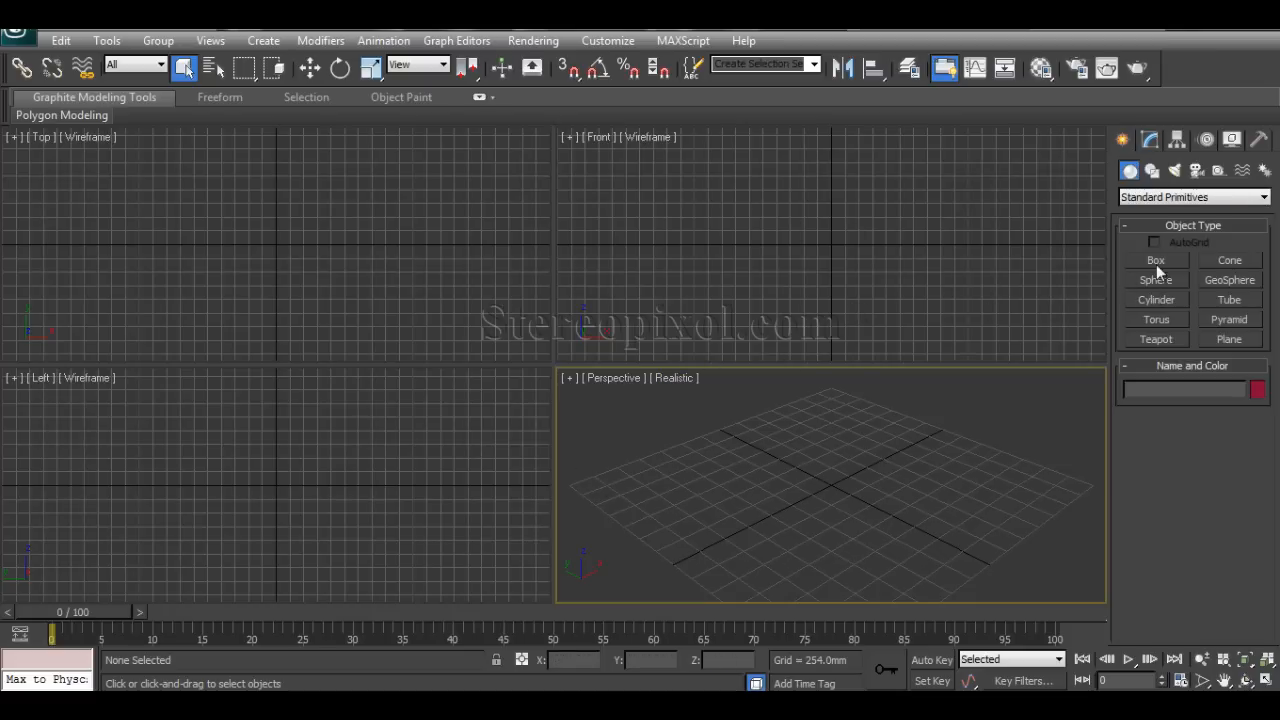
Step: Drag out a flat, thin Box primitive as a rectangular slab in the Top viewport
left_click(1156, 260)
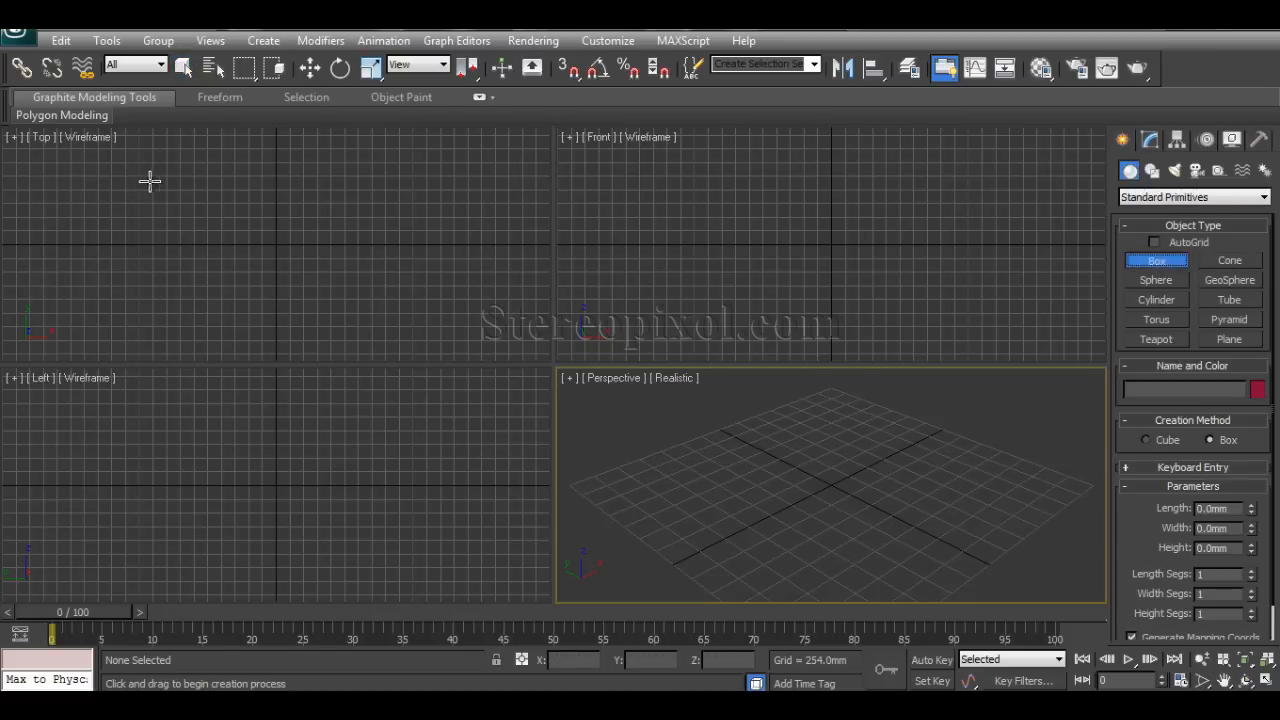
left_click_drag(184, 192, 360, 304)
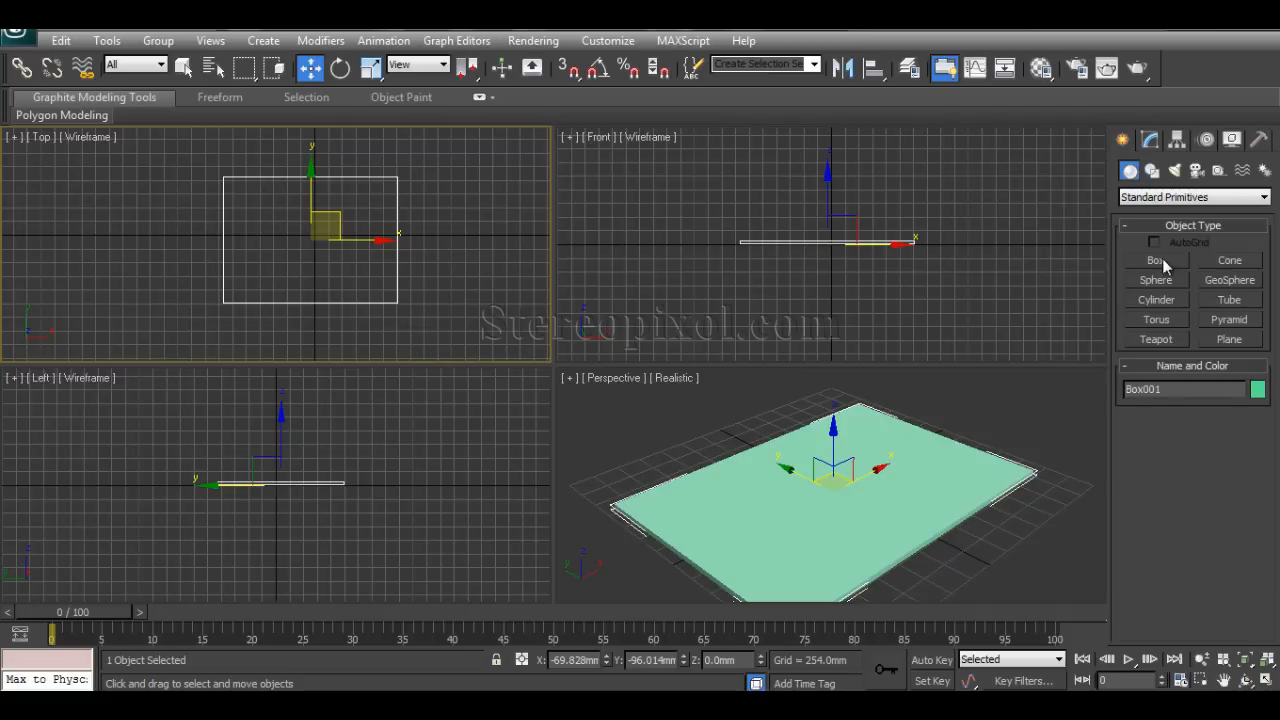
mouse_move(1178, 278)
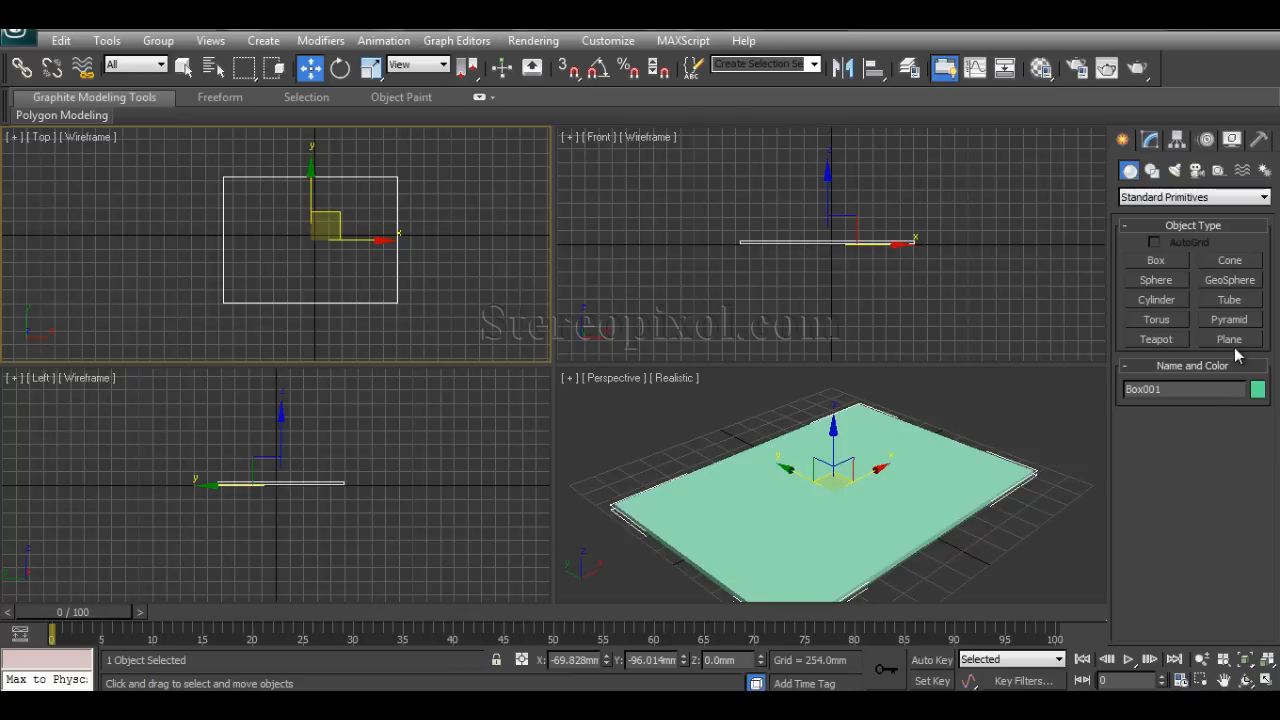
Step: Create a second, larger flat Box and lower it beneath the slab as a ground base
left_click(1156, 260)
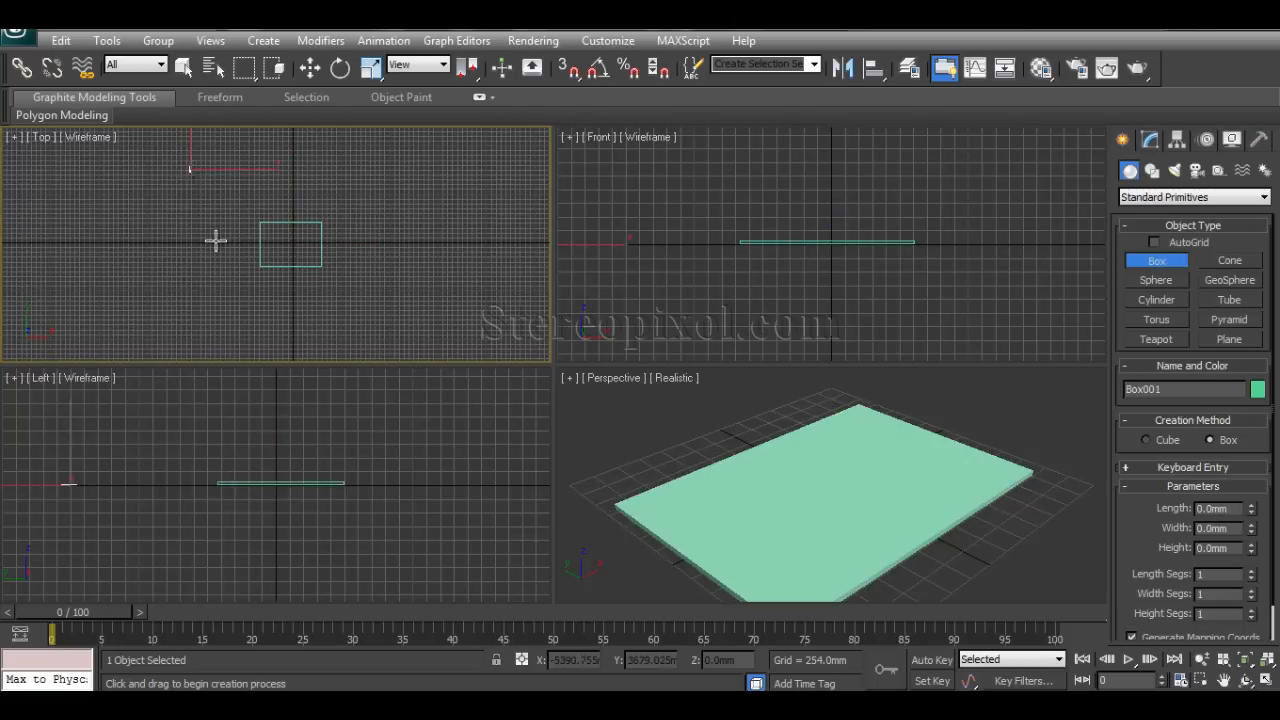
left_click_drag(190, 168, 396, 360)
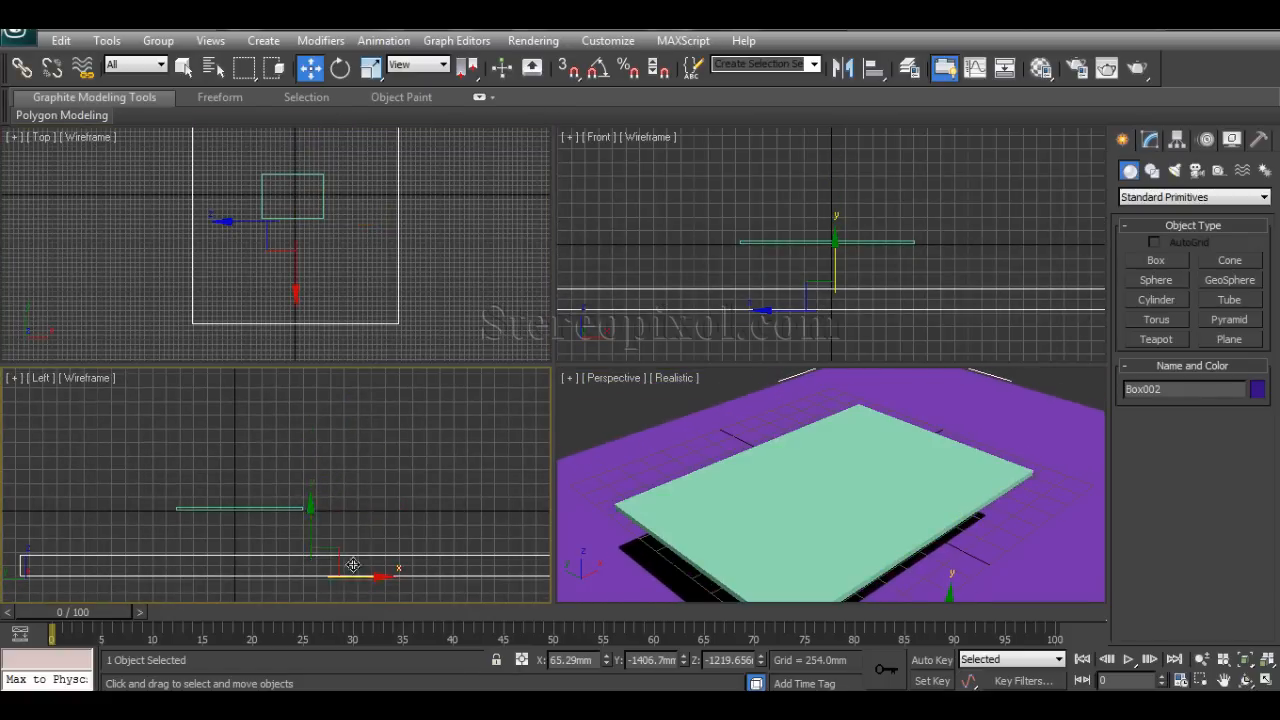
left_click_drag(352, 564, 324, 530)
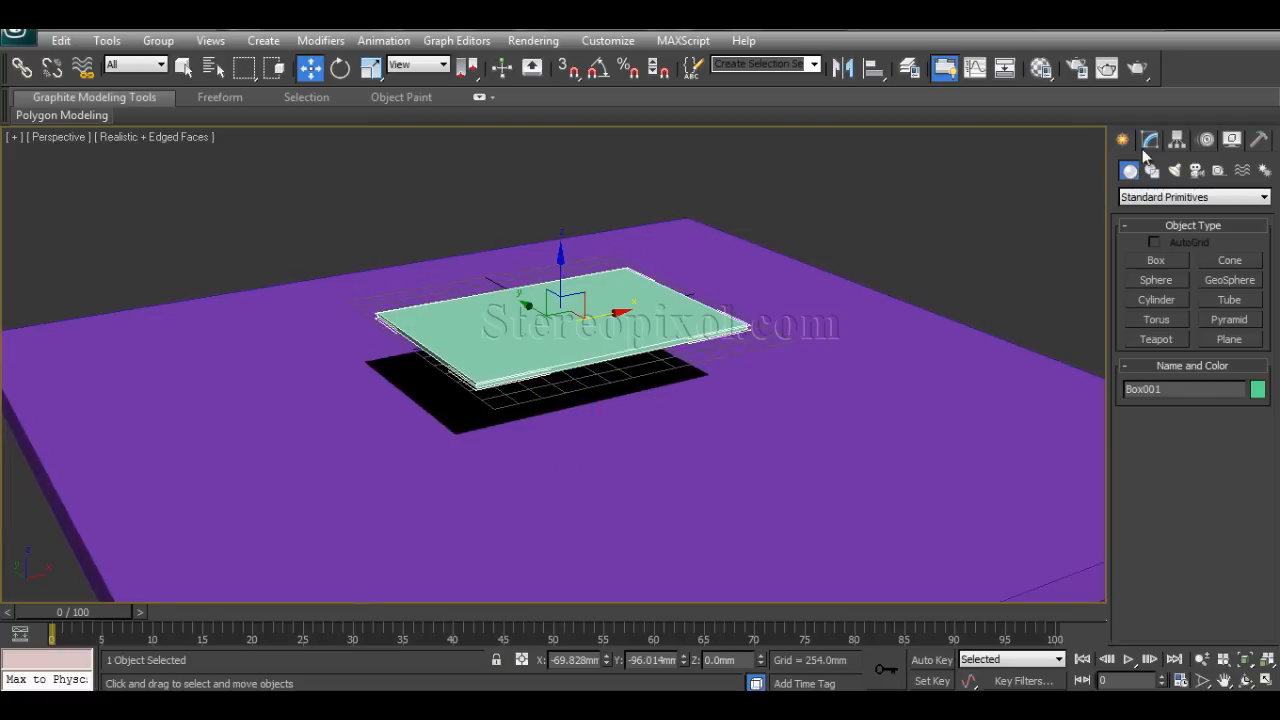
Step: Set Box001's Length Segs to 6 and Width Segs to 7 in the Modify panel
left_click(1150, 140)
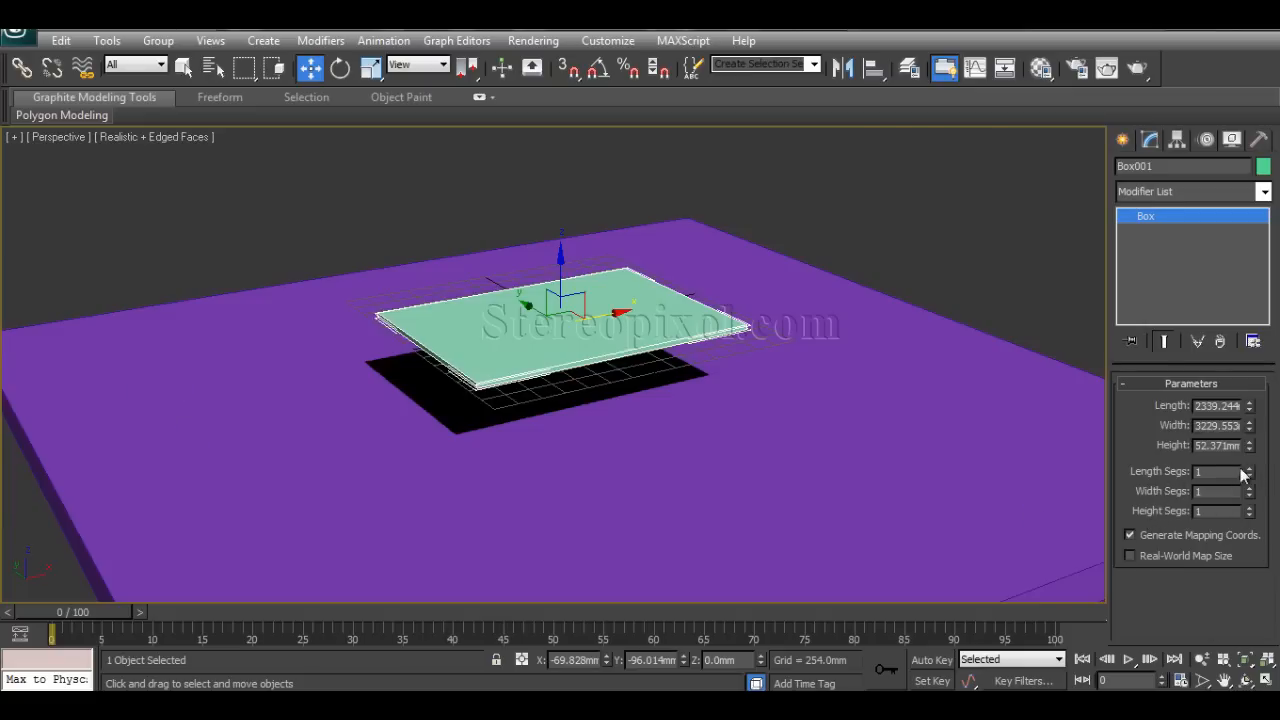
left_click(1248, 468)
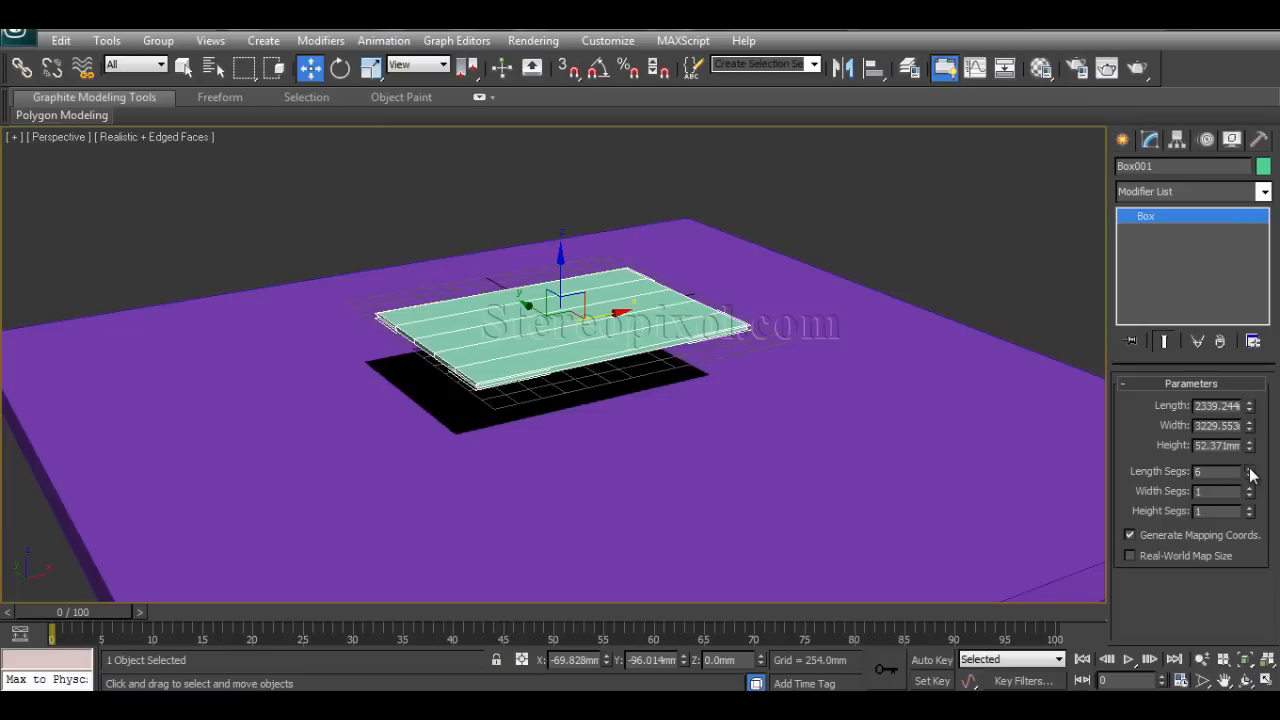
left_click(1248, 506)
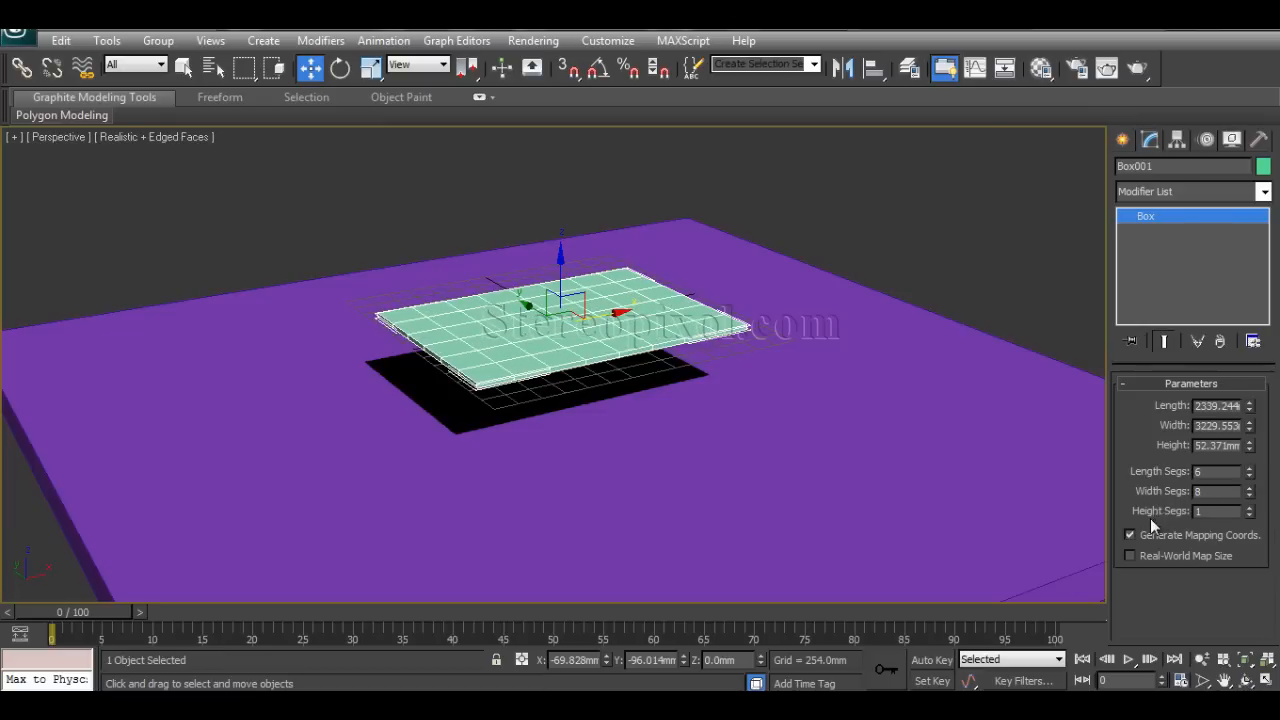
left_click(1248, 496)
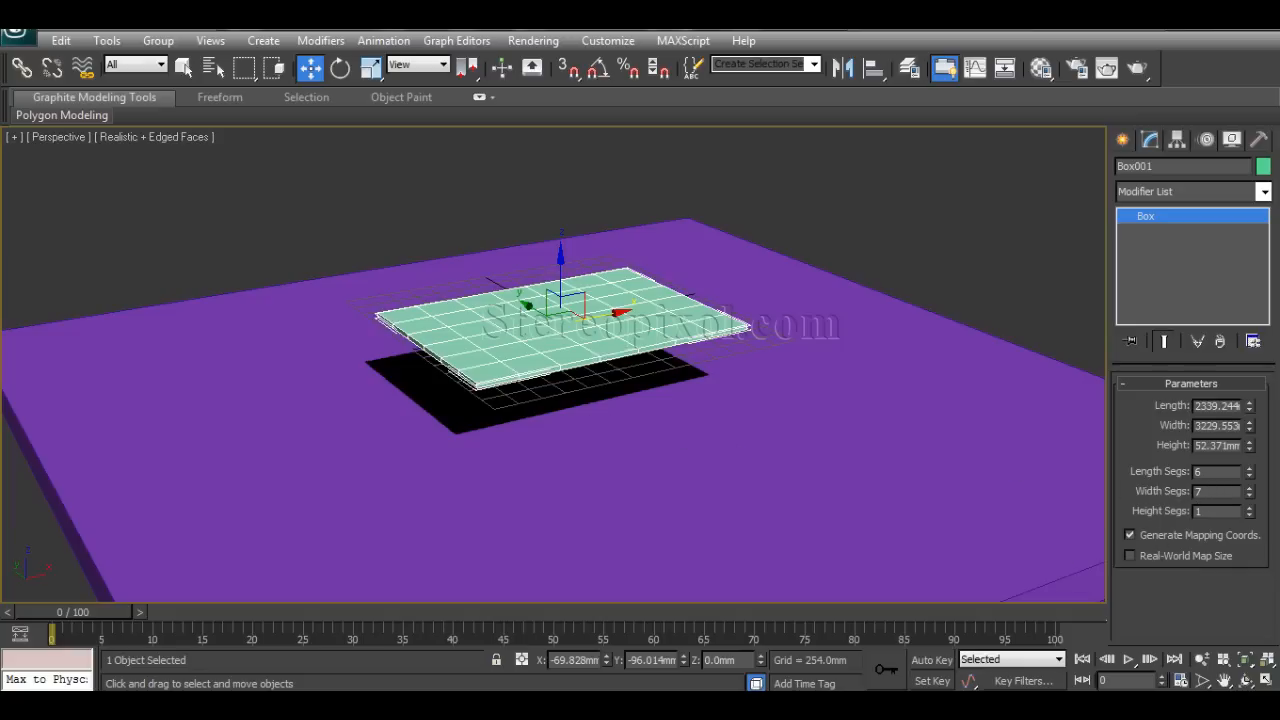
left_click(1248, 506)
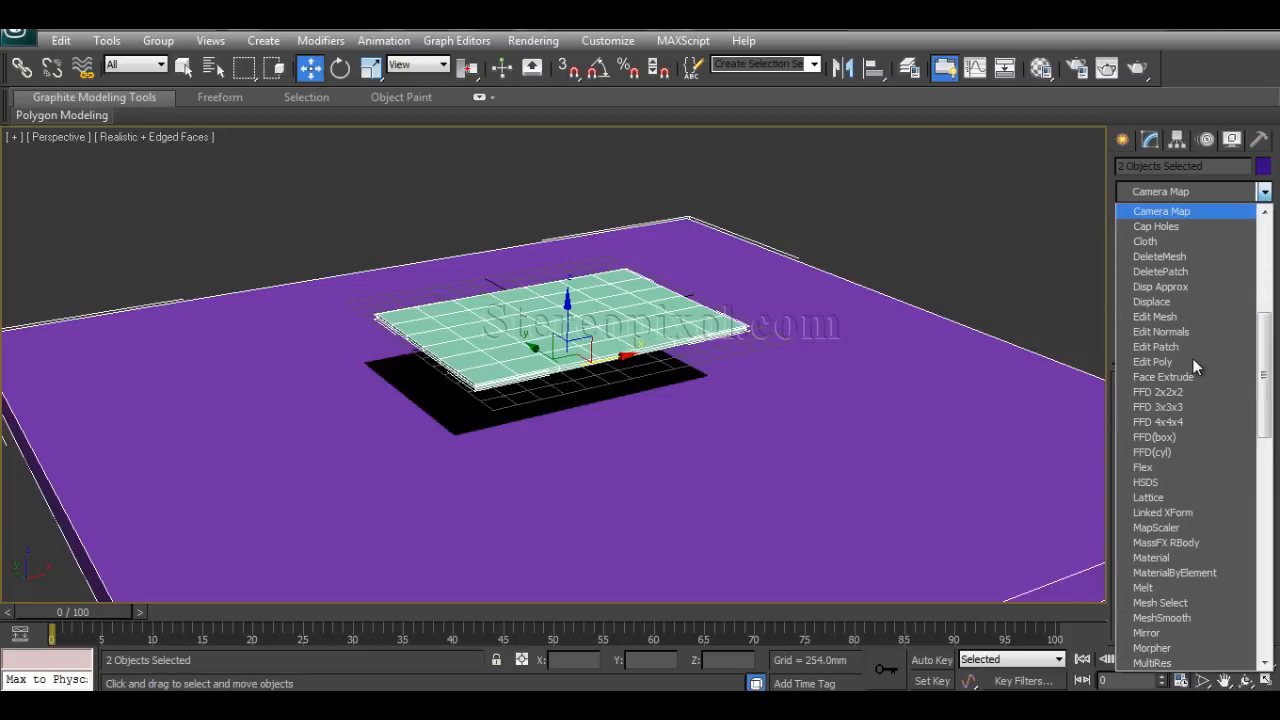
mouse_move(1148, 240)
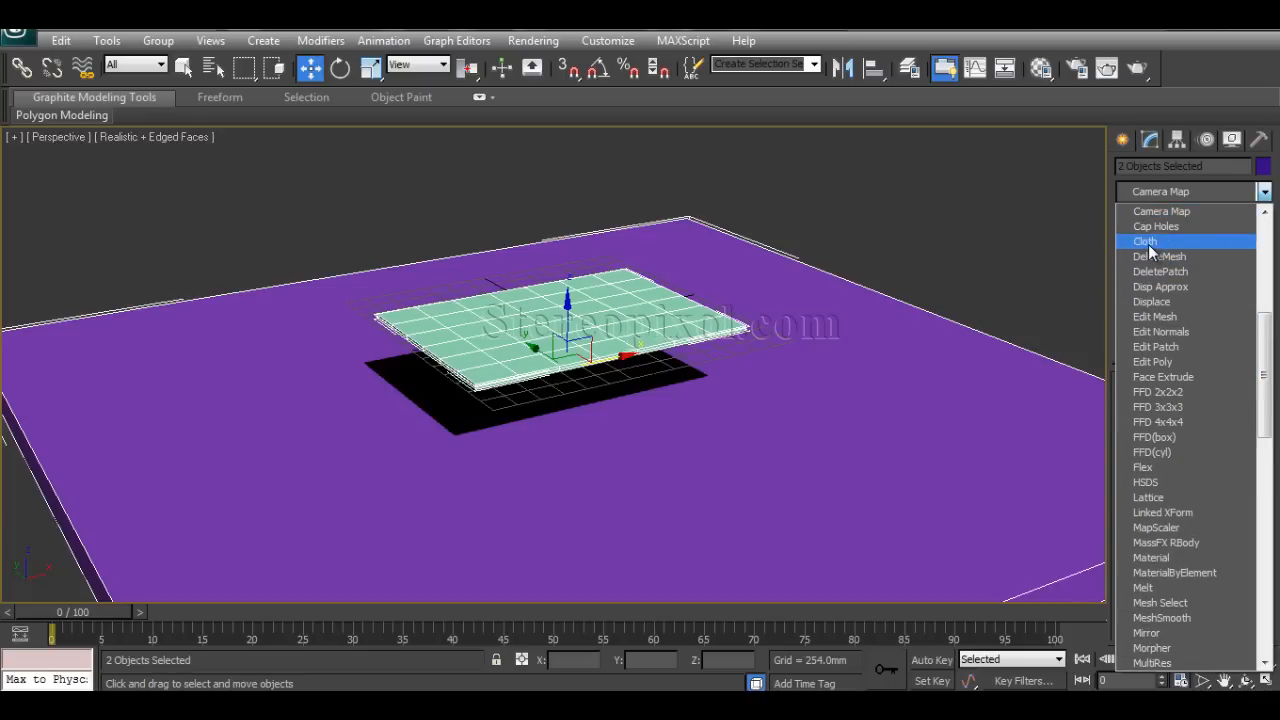
Step: Add a Cloth modifier to both boxes and bring up its Object Properties dialog
left_click(1144, 240)
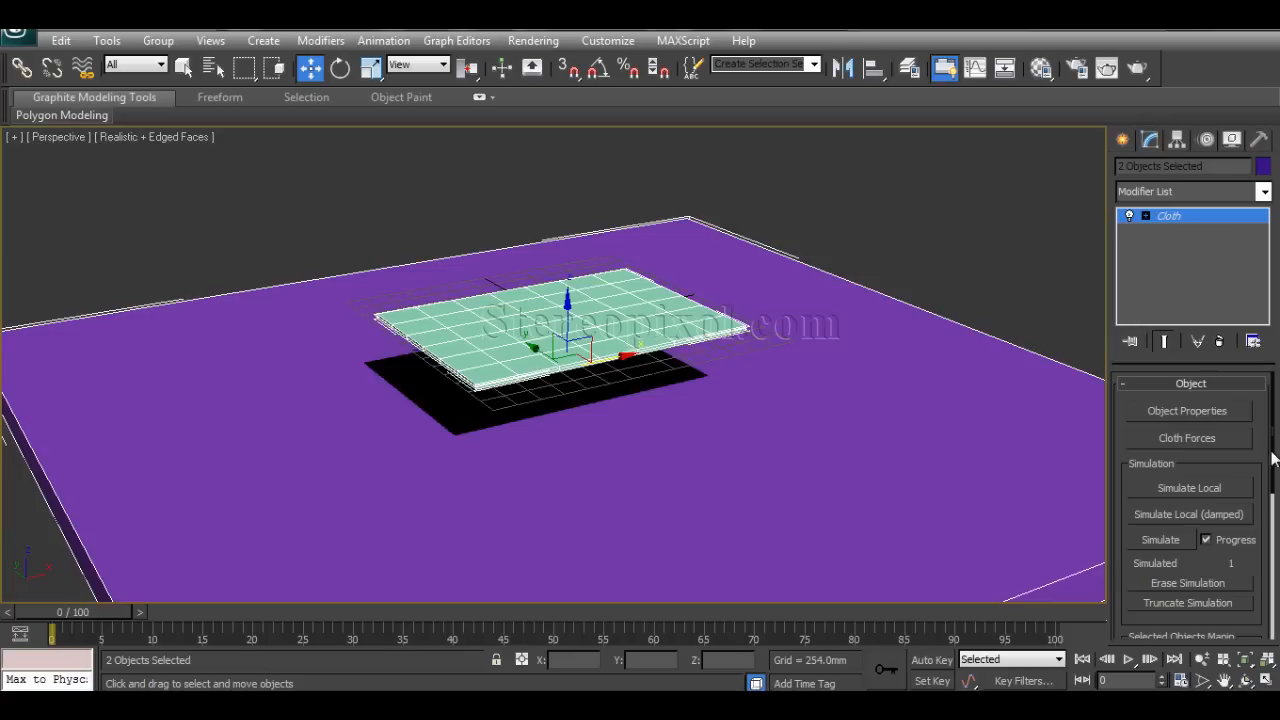
mouse_move(1188, 420)
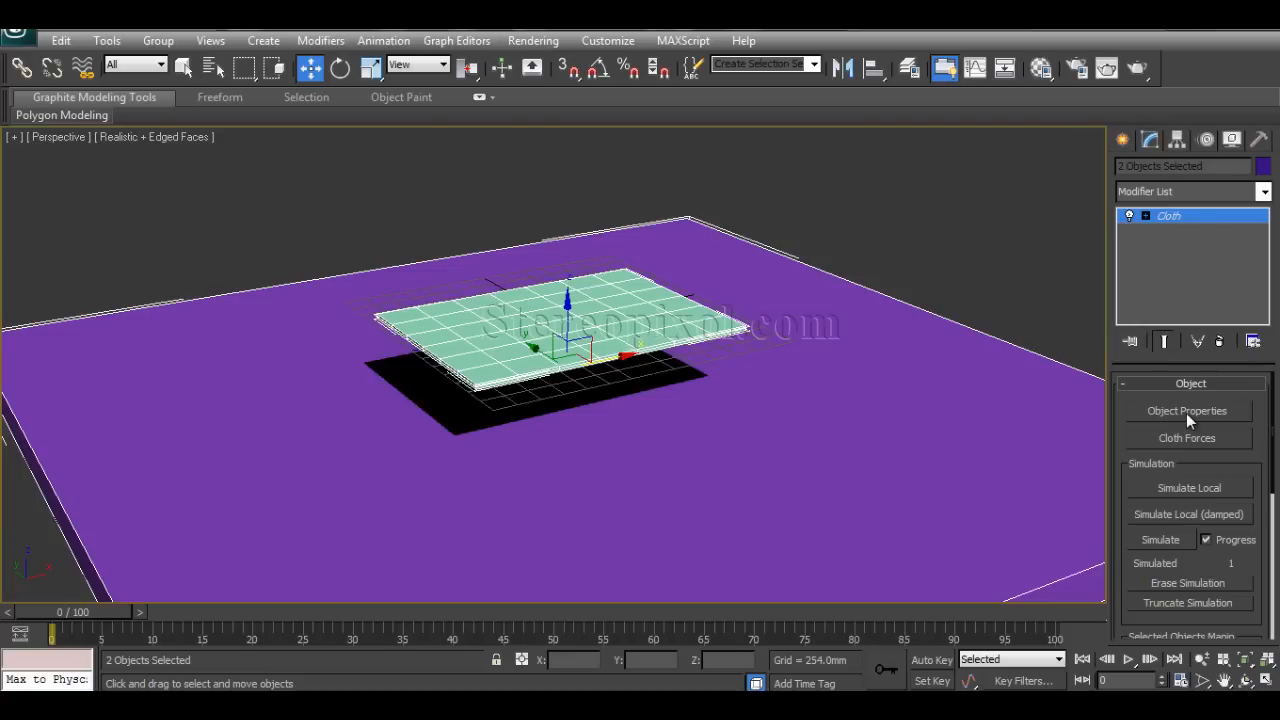
left_click(1186, 410)
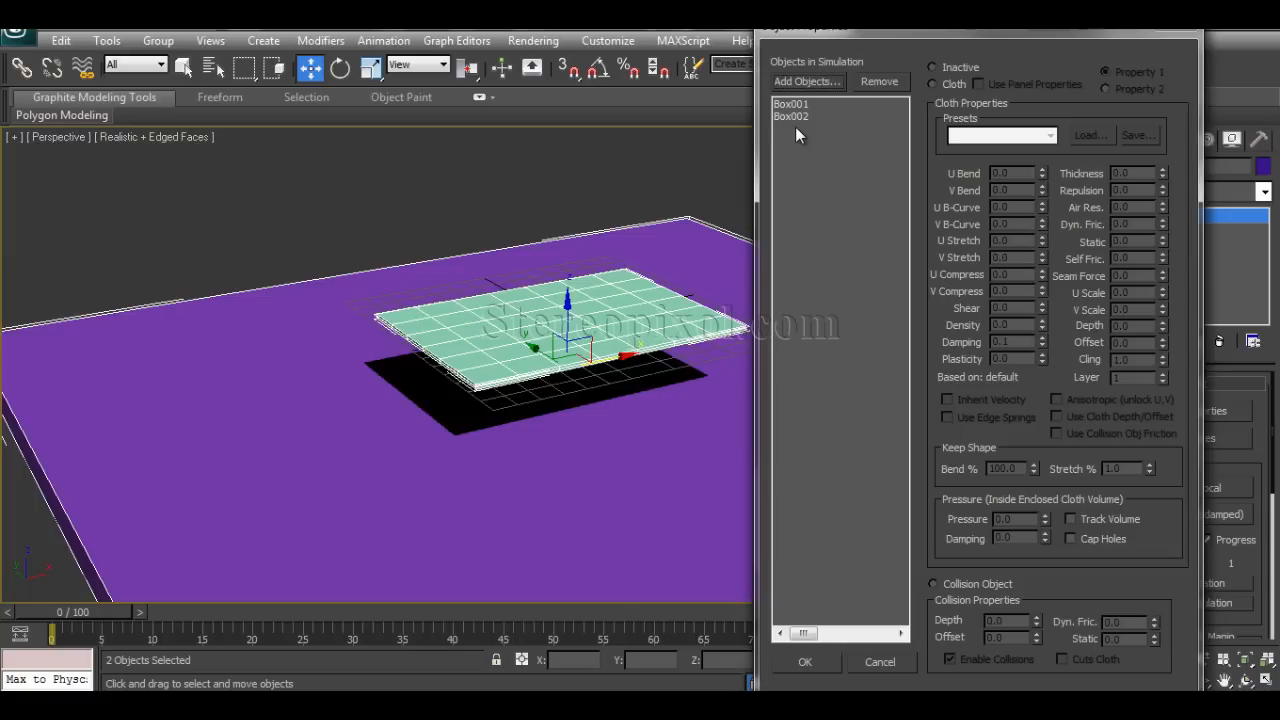
mouse_move(800, 110)
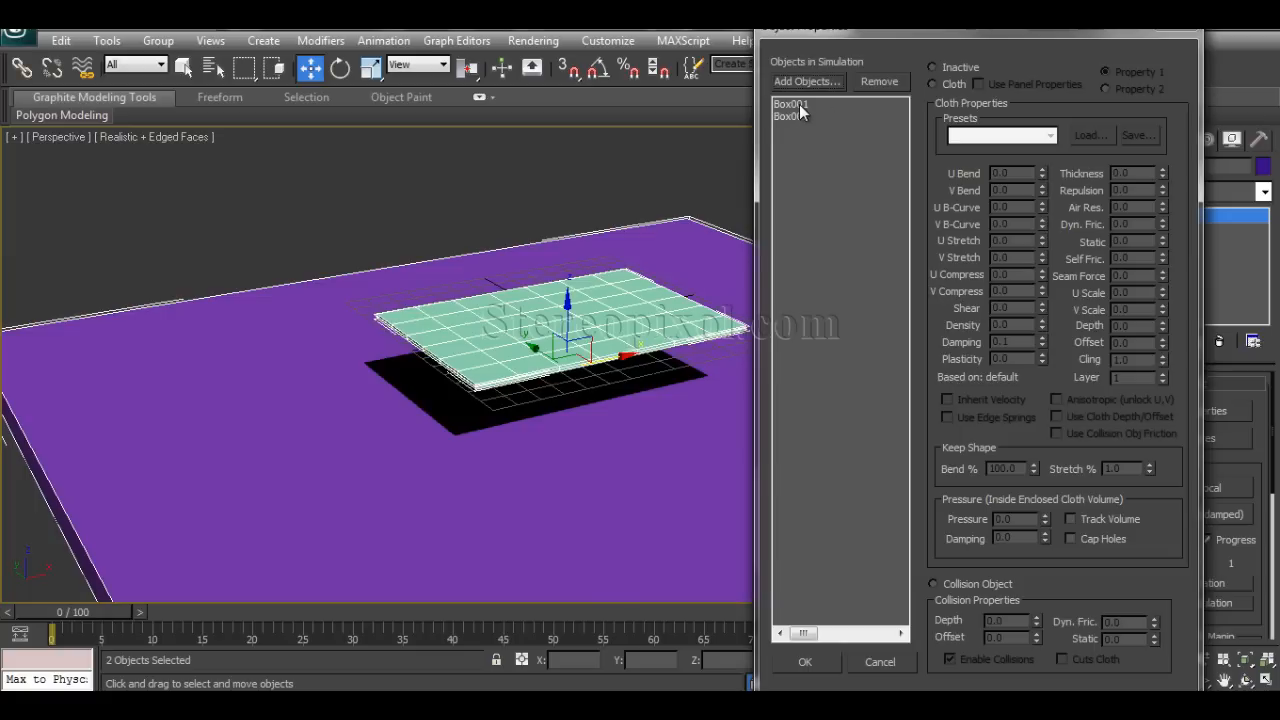
Step: Make Box001 cloth with pressure 50 and Box002 a collision object, then accept
left_click(792, 104)
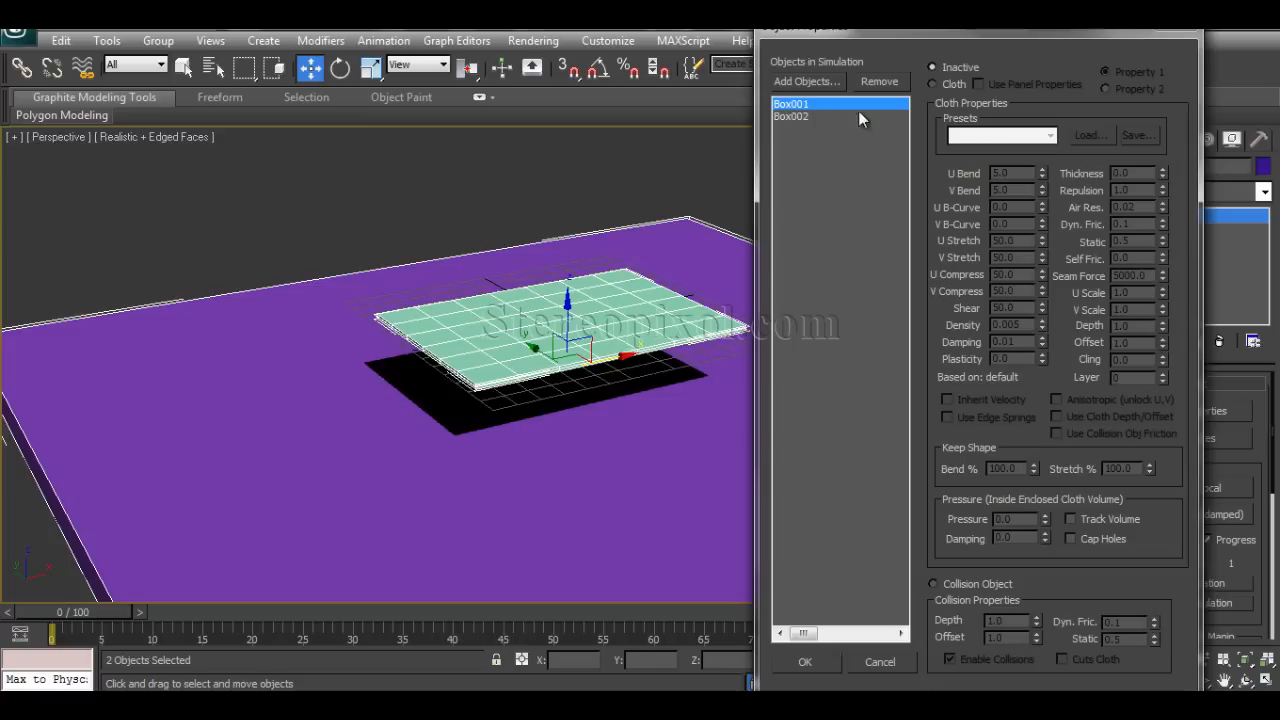
left_click(934, 84)
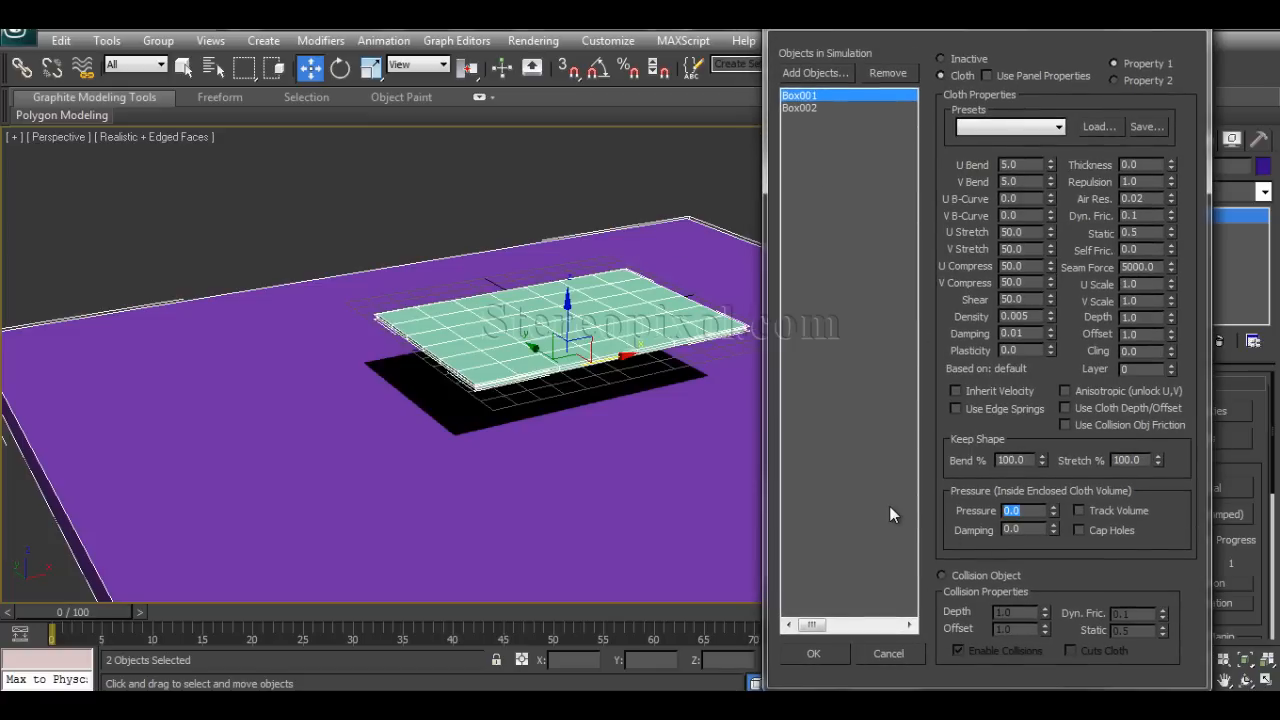
type("50")
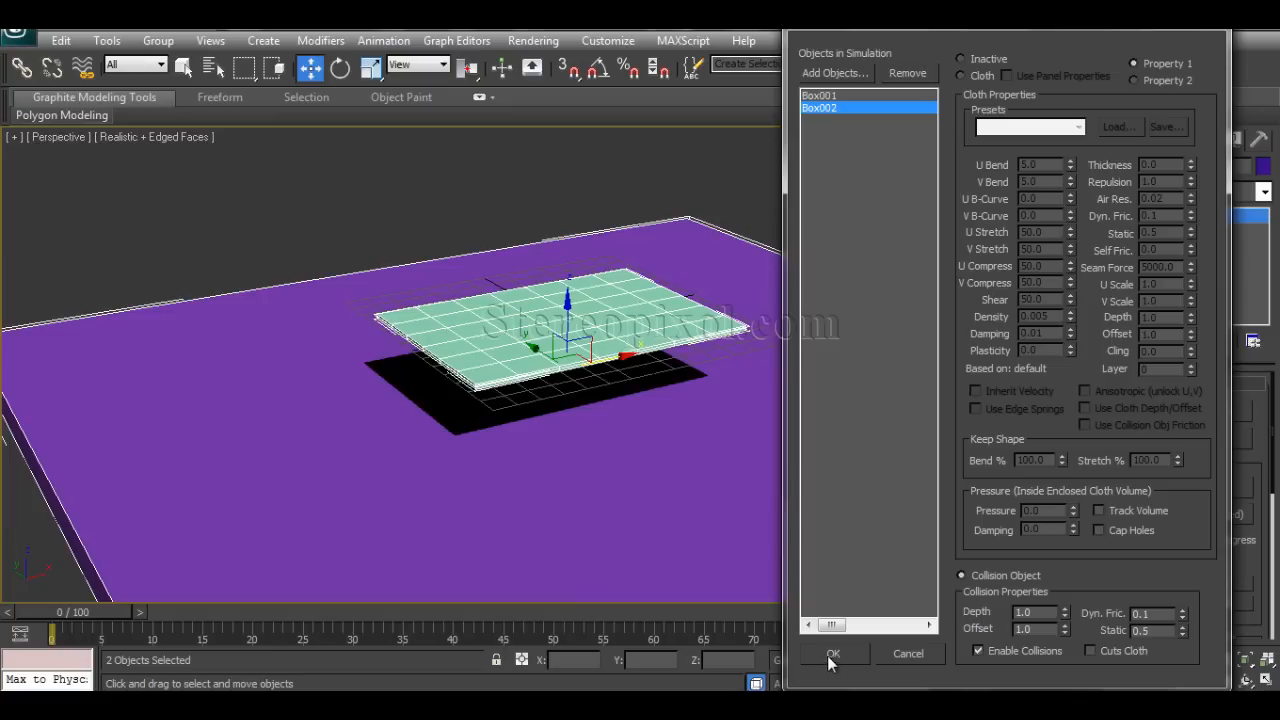
left_click(832, 652)
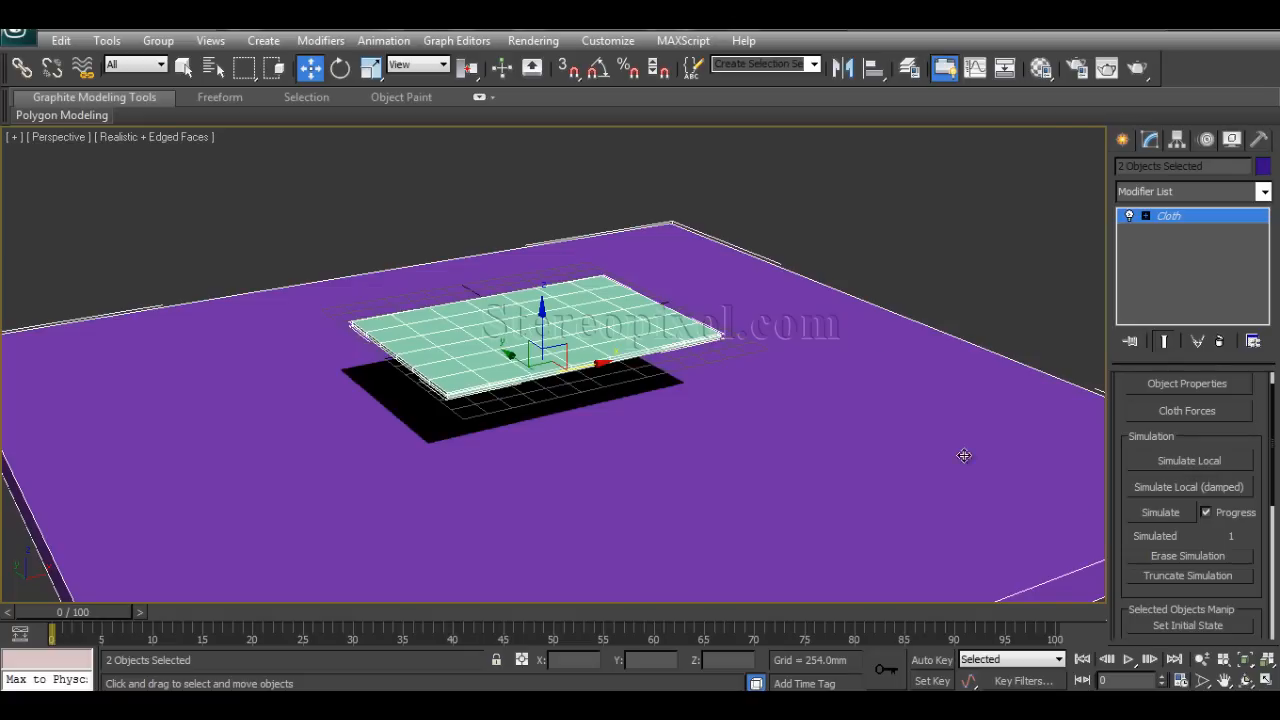
mouse_move(1042, 520)
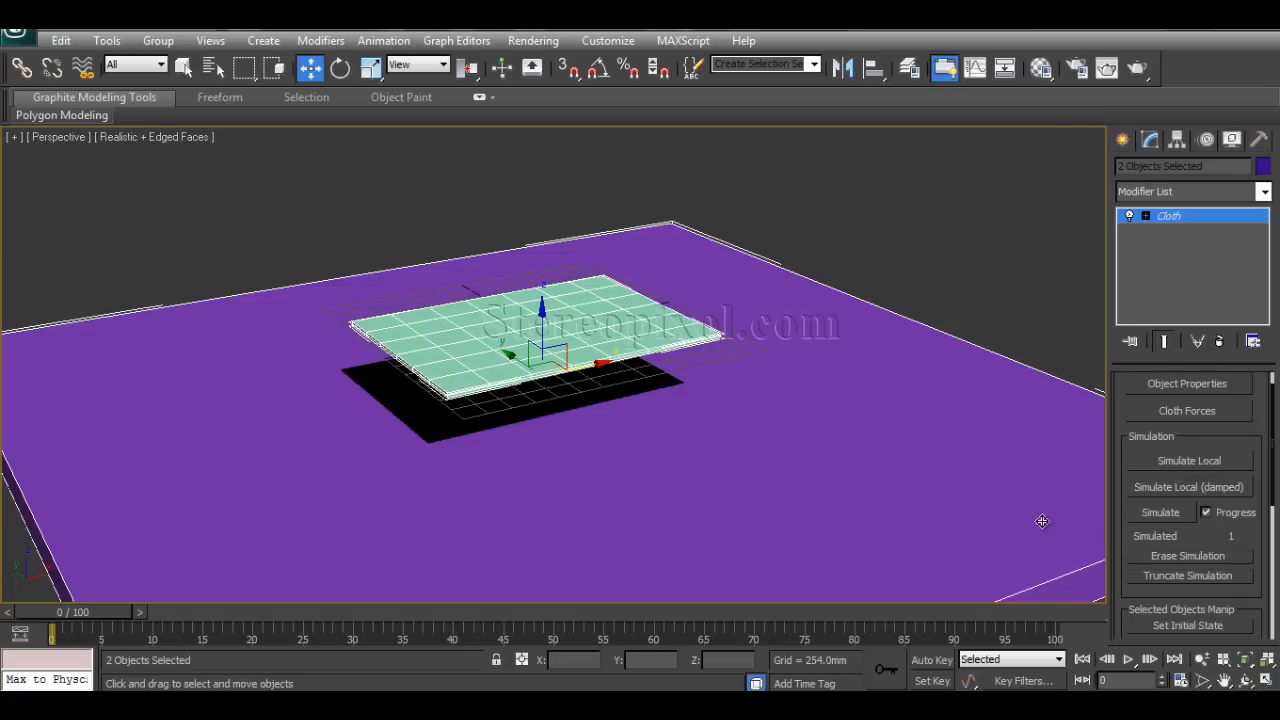
Step: Run Simulate Local to inflate the slab into a pillow, then play back the result
left_click(1188, 460)
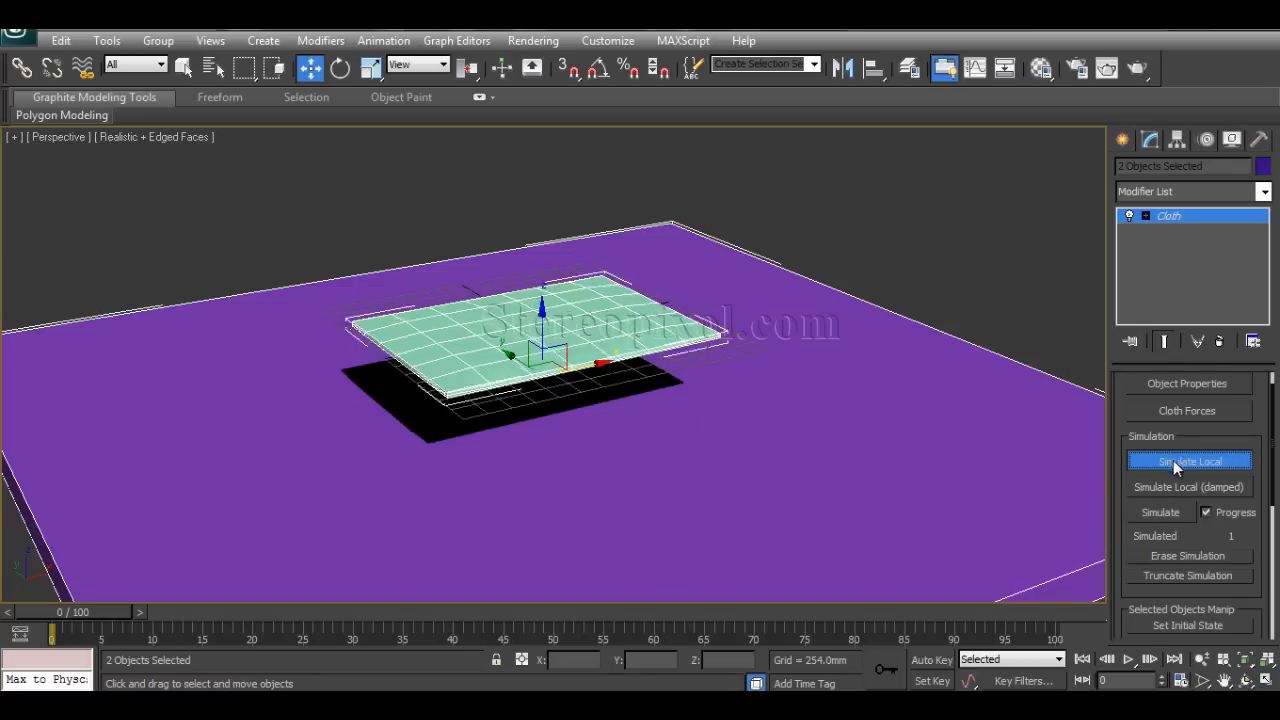
left_click(1188, 460)
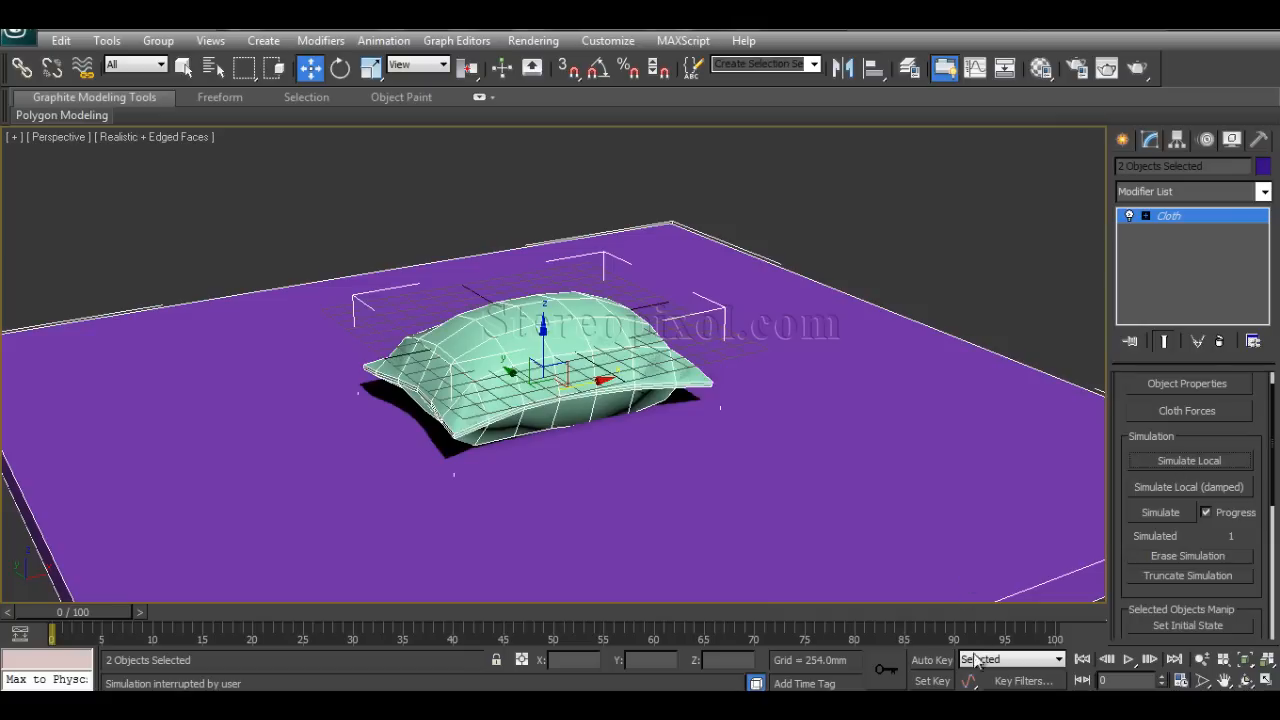
left_click(1128, 660)
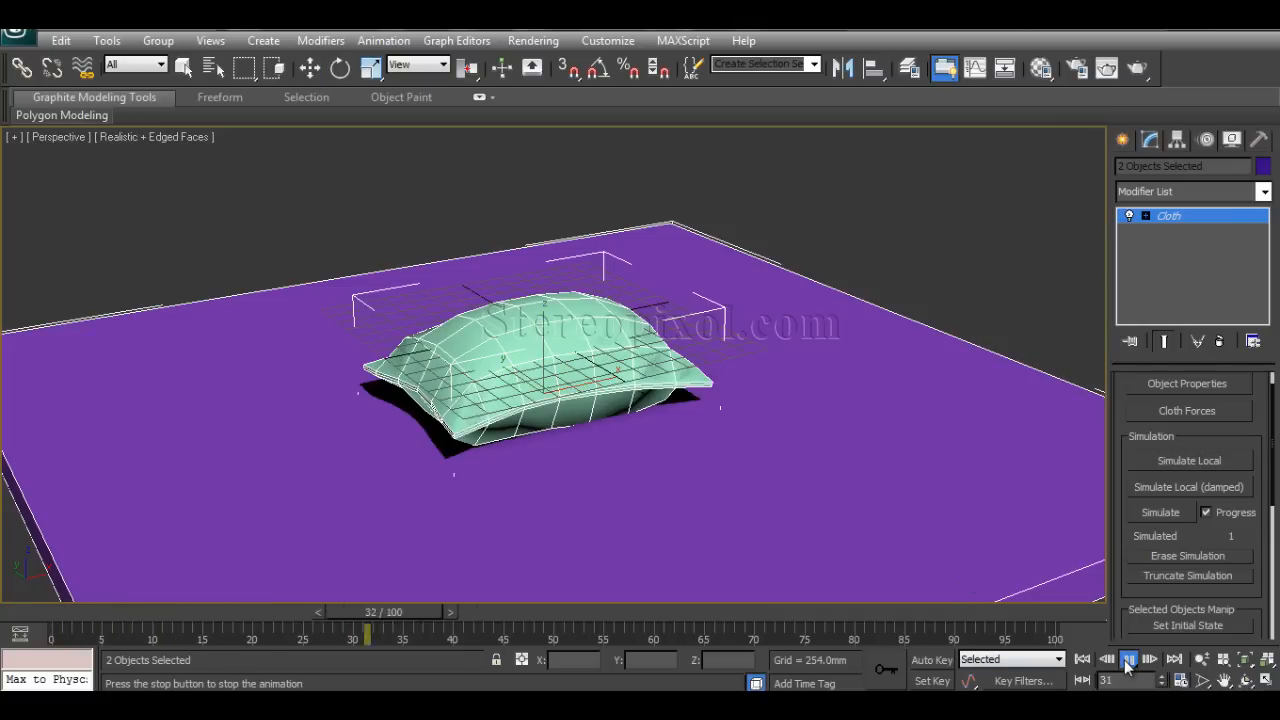
left_click(1128, 658)
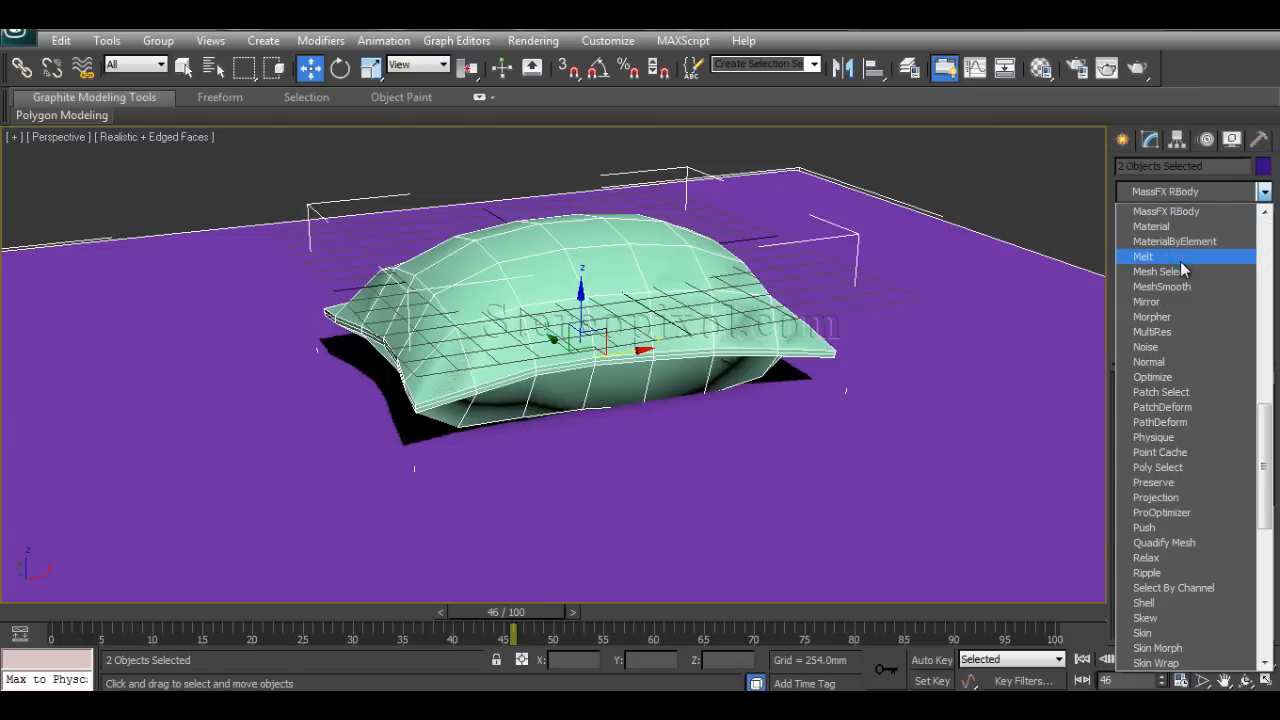
Step: Add a MeshSmooth modifier so the pillow looks soft and rounded
left_click(1160, 286)
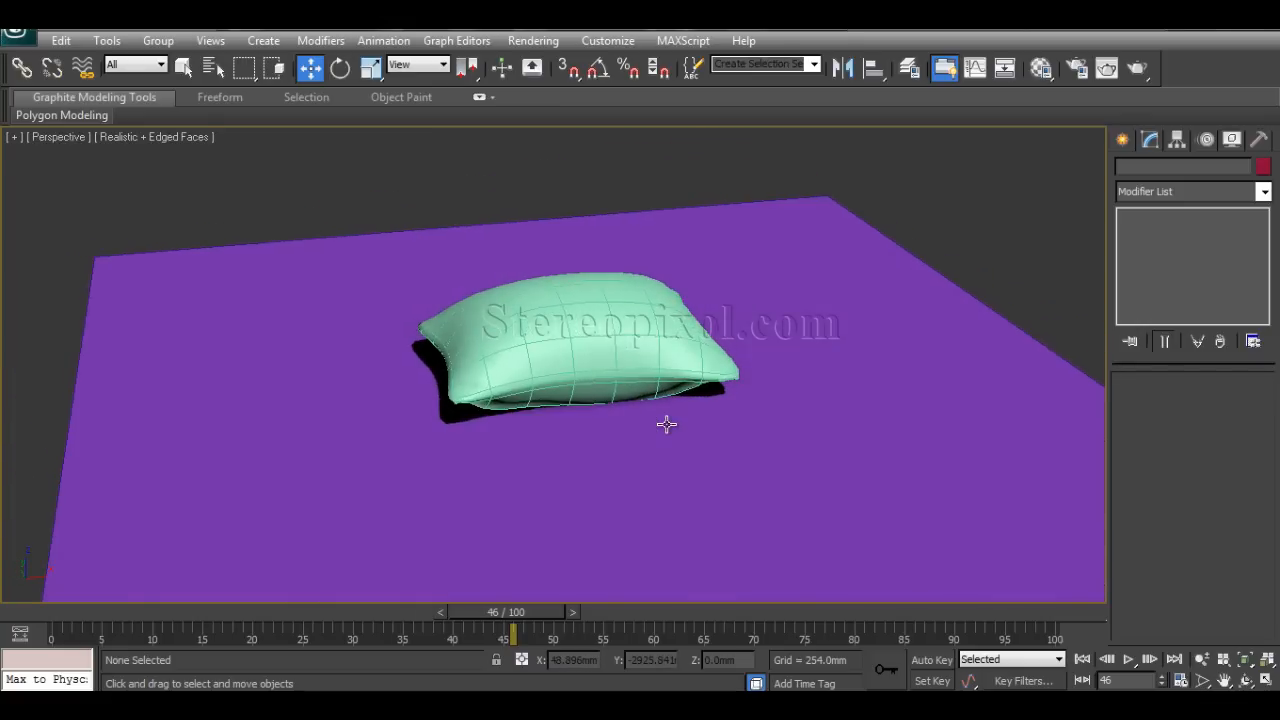
mouse_move(668, 460)
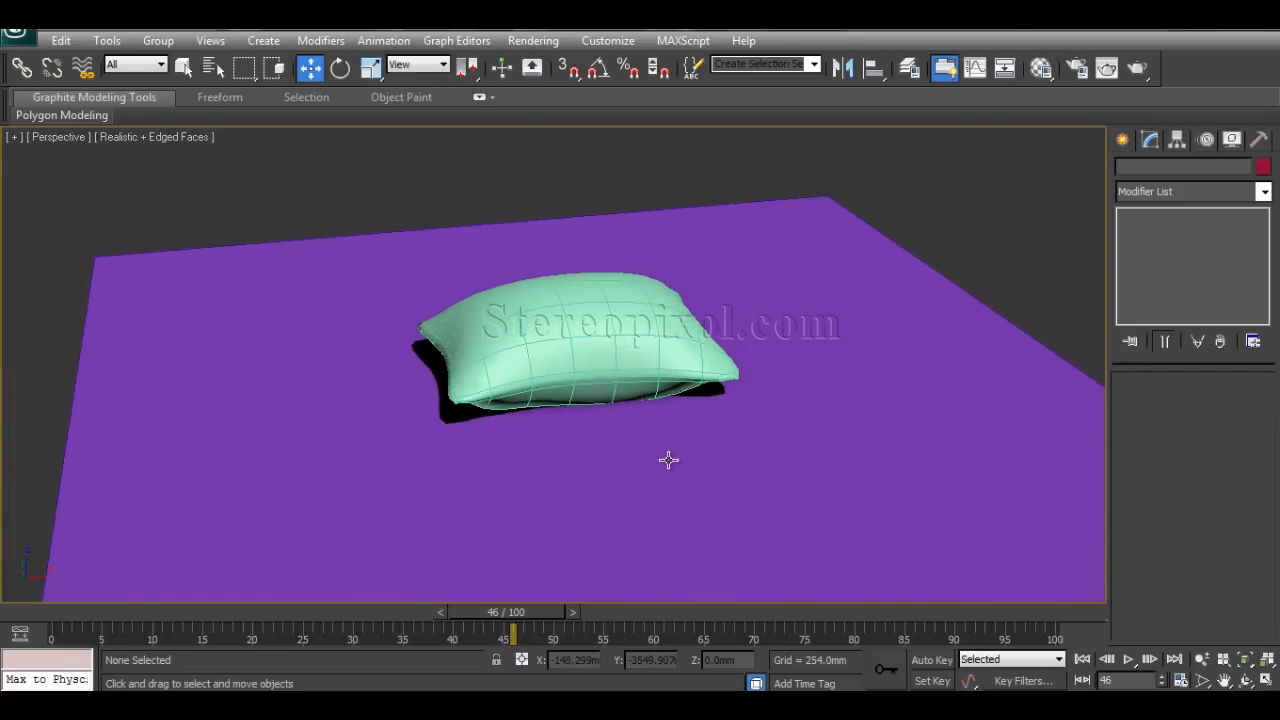